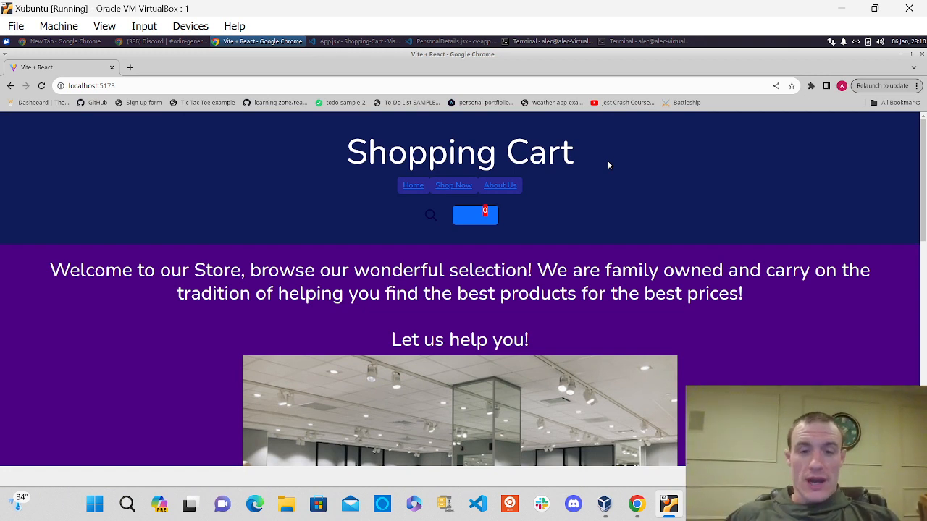
mouse_move(475, 183)
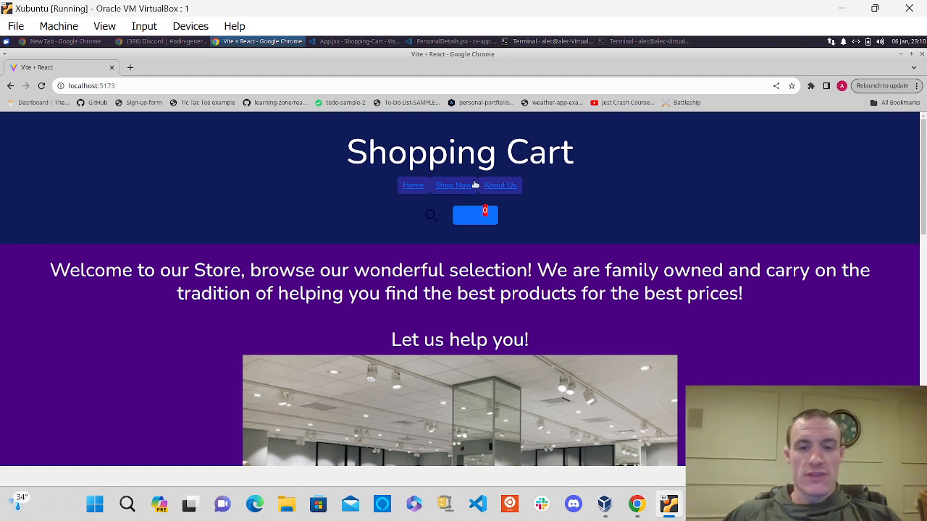
- From Shop Now, add 2 Mens Casual Premium Slim Fit T-Shirts to the cart for a 44.6 checkout total
click(453, 186)
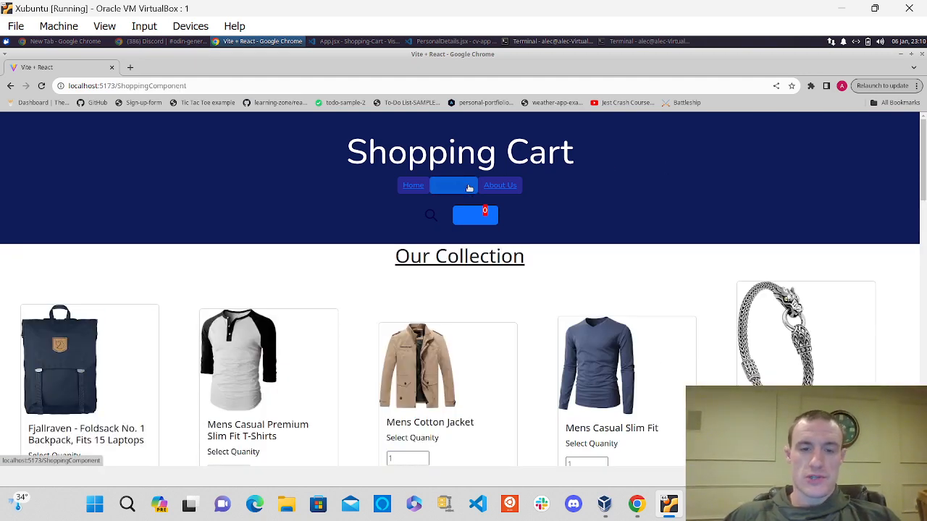
scroll(down, 3)
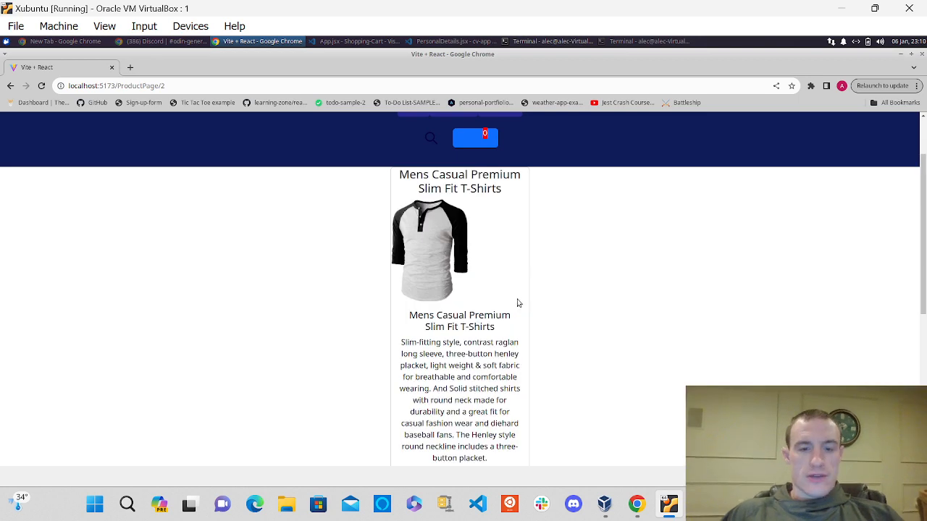
scroll(down, 3)
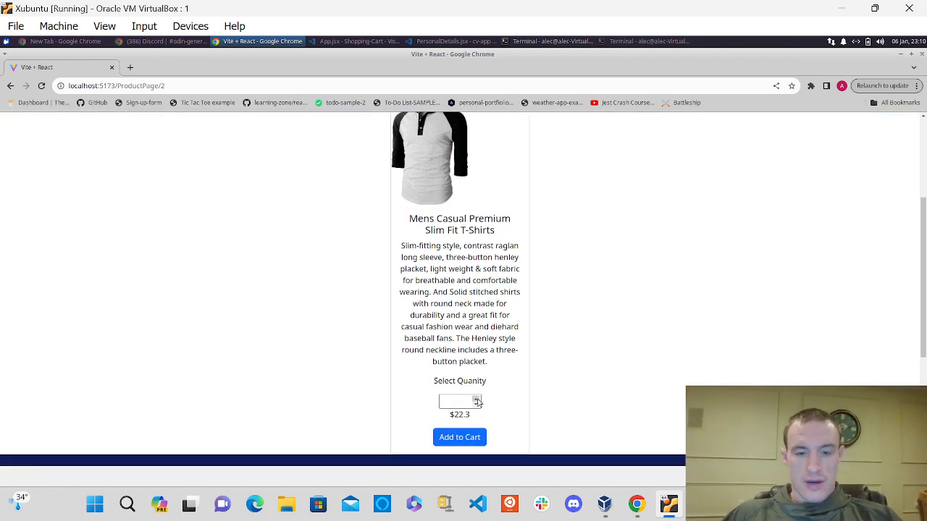
click(477, 400)
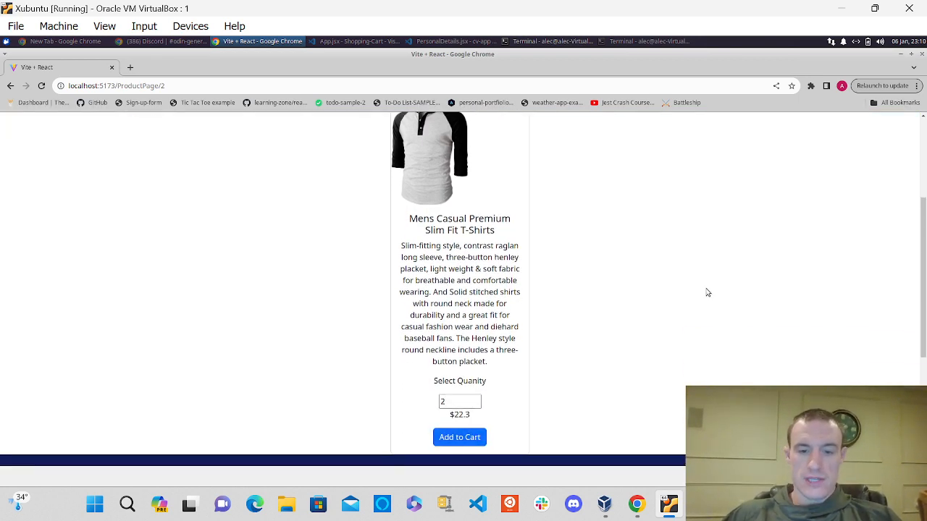
click(459, 438)
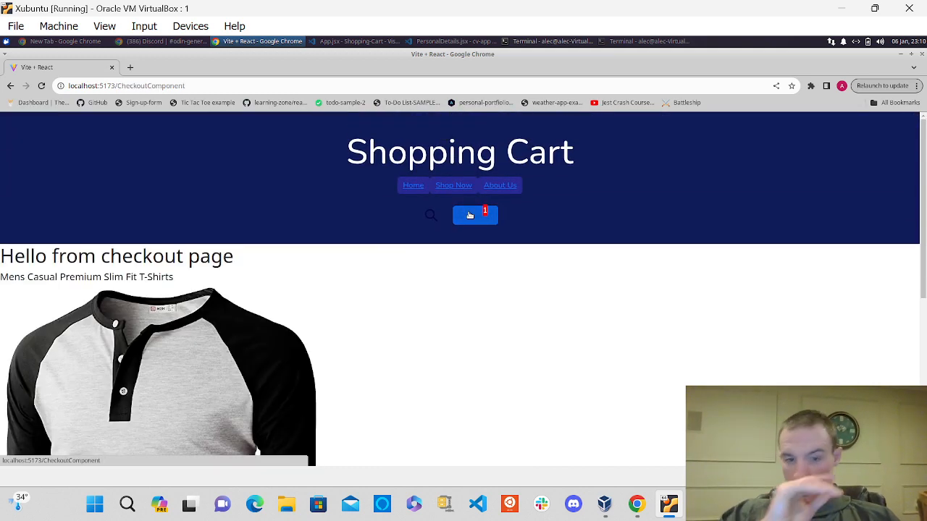
scroll(down, 3)
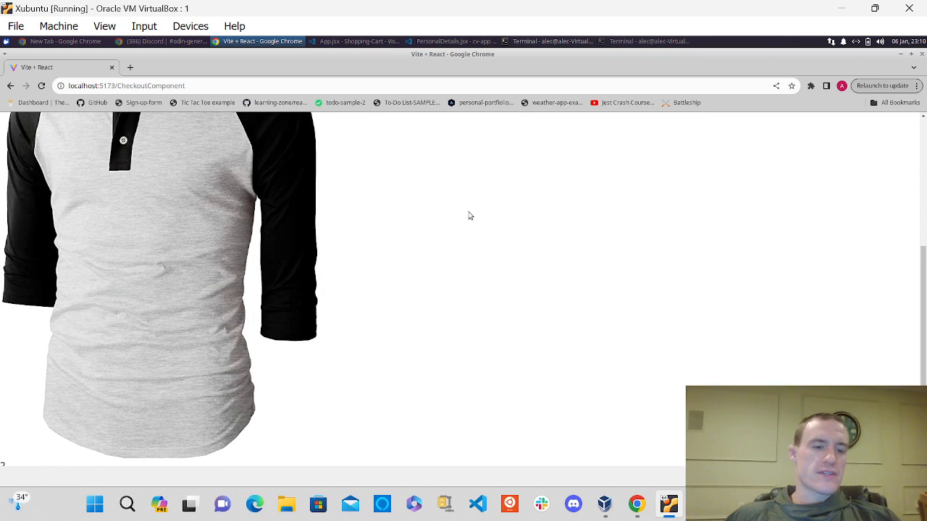
scroll(down, 3)
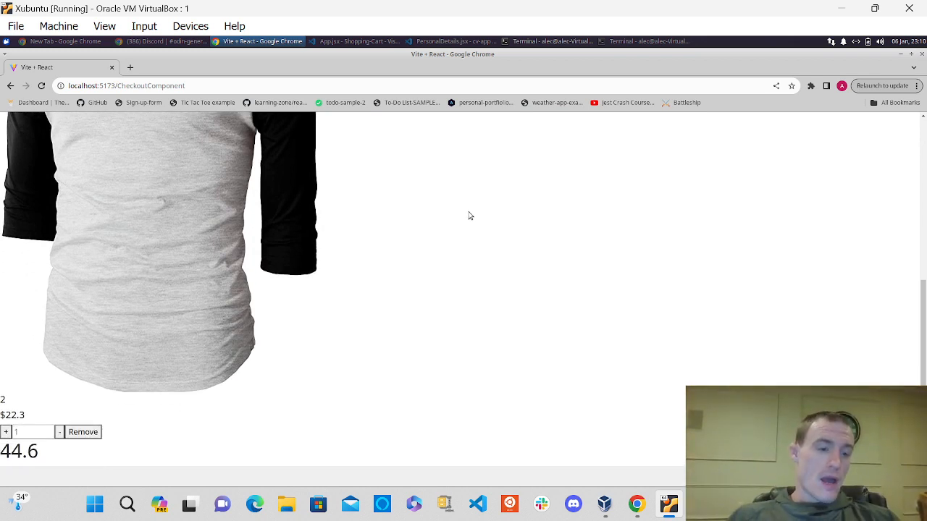
mouse_move(61, 452)
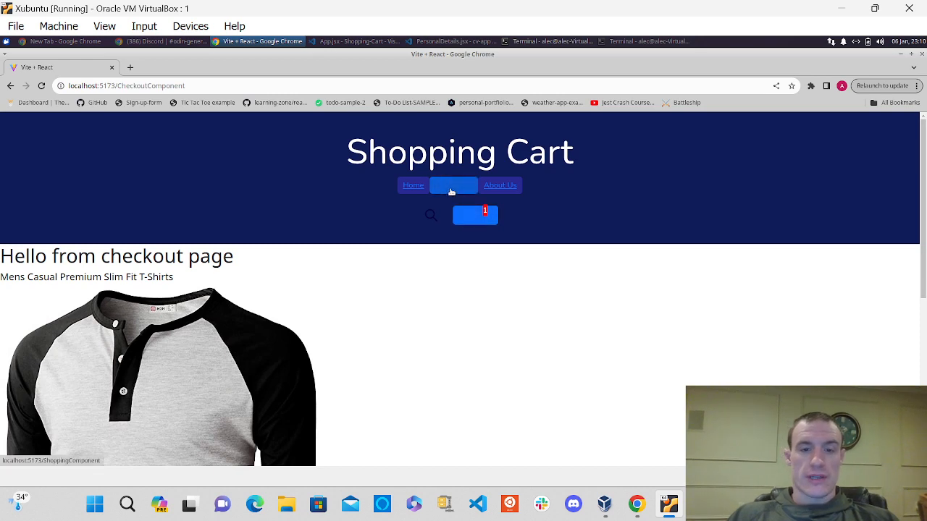
- Add one Mens Cotton Jacket from the collection and view the checkout total of 100.59
click(453, 185)
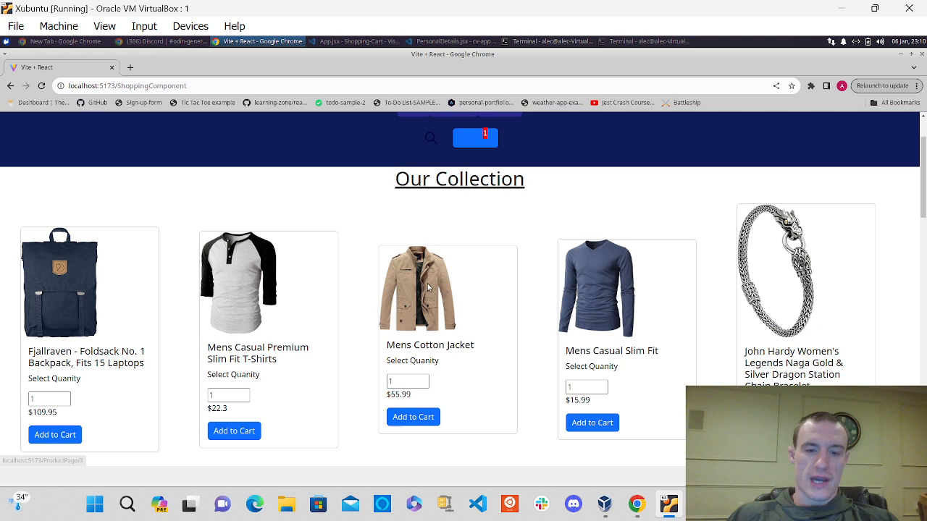
click(427, 288)
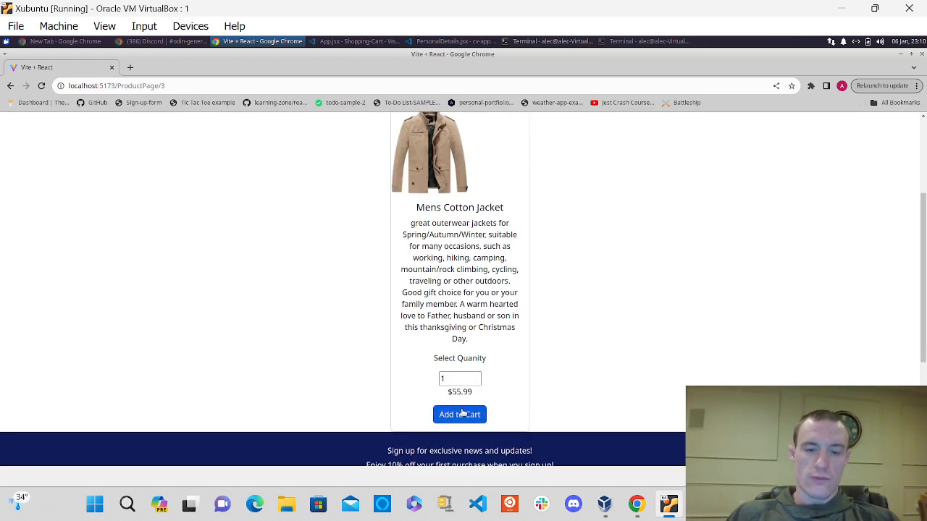
click(459, 414)
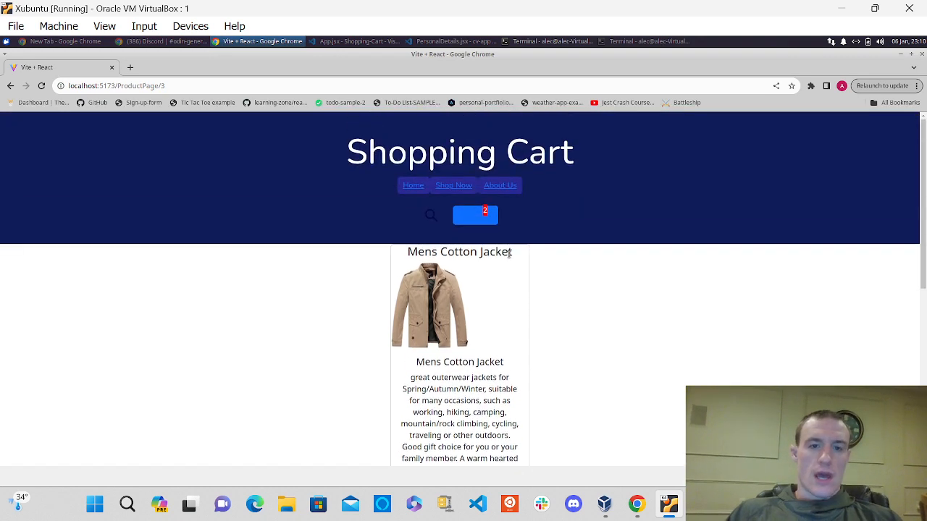
click(475, 214)
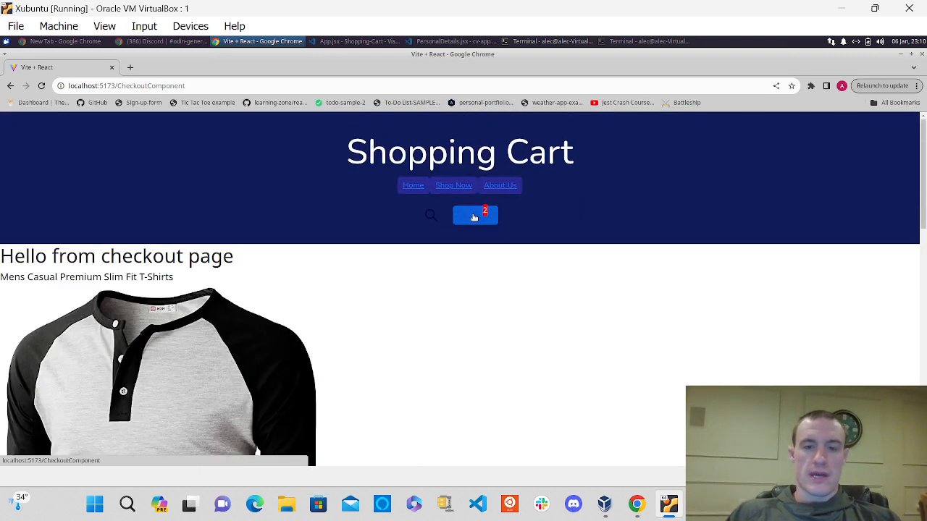
scroll(down, 3)
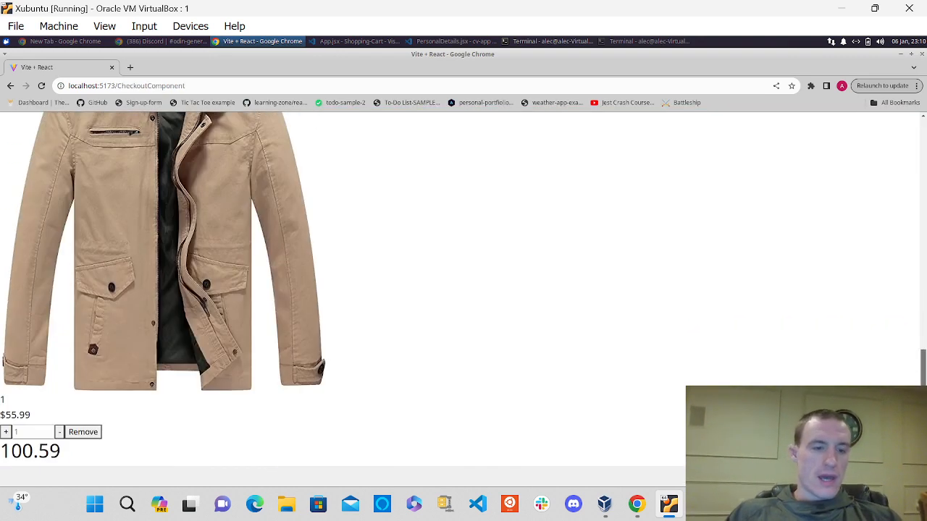
mouse_move(423, 414)
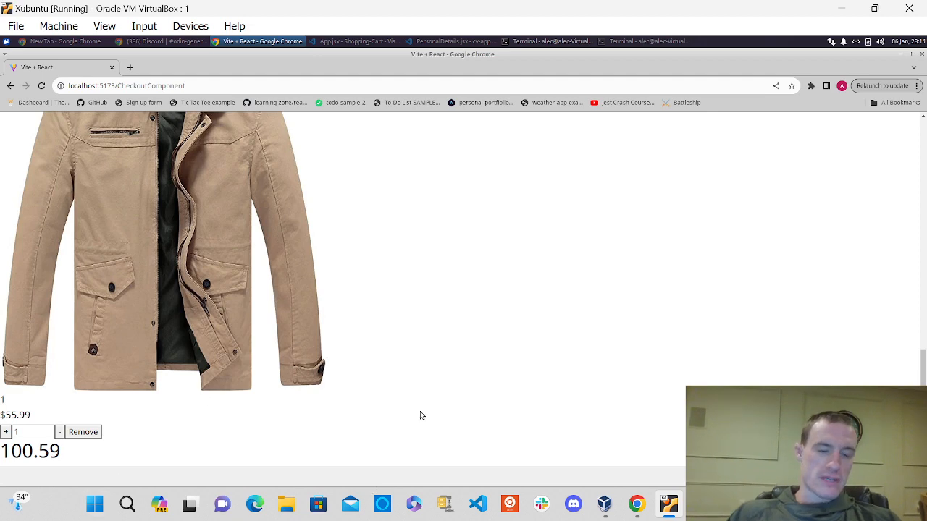
scroll(down, 3)
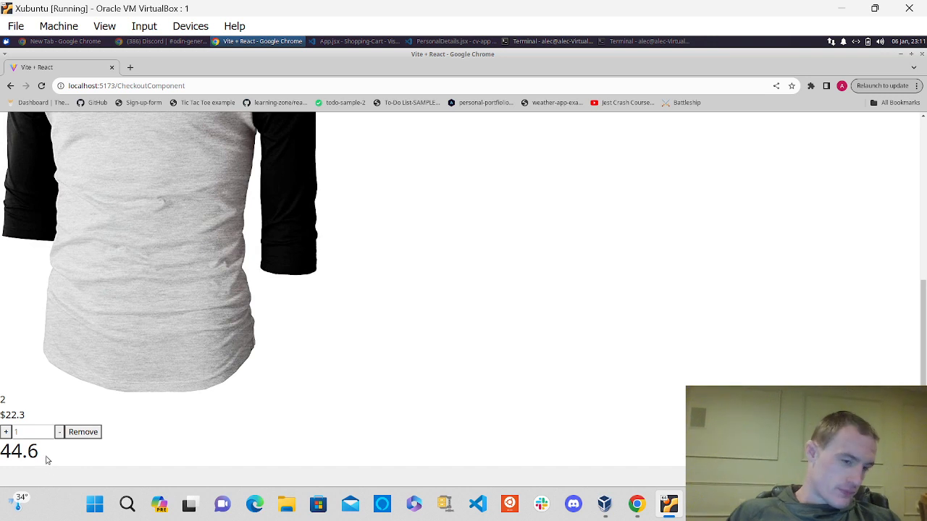
- Remove the remaining T-shirts so the checkout shows an empty cart with total 0
scroll(down, 3)
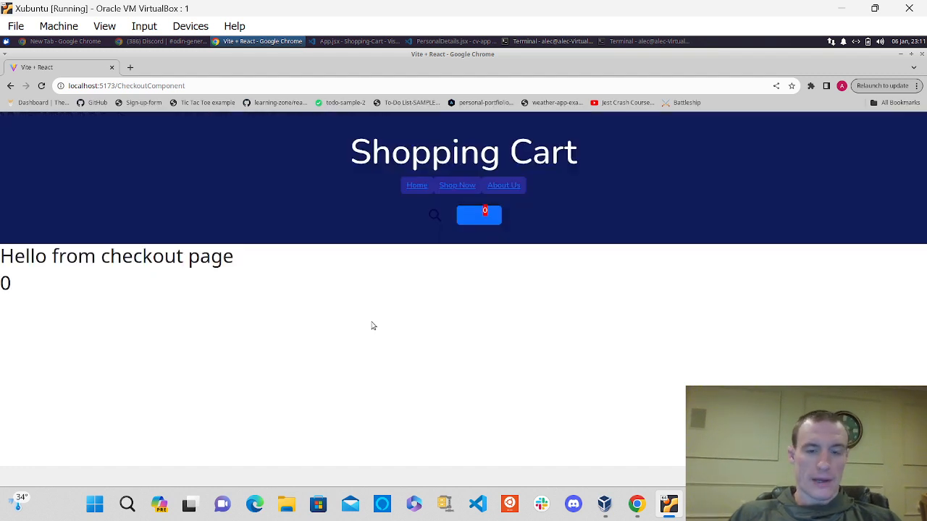
mouse_move(177, 295)
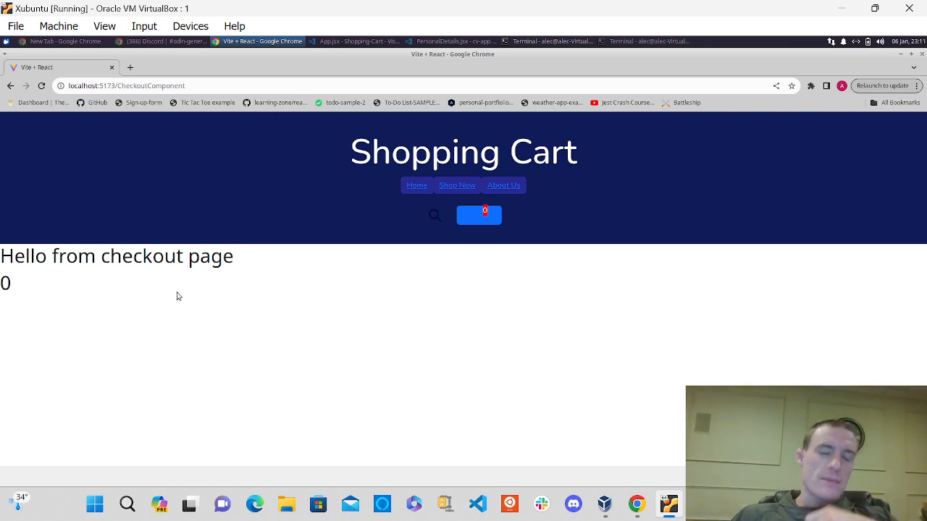
- From the collection, add 2 Mens Cotton Jackets to the empty cart via the Select Quantity box
click(457, 185)
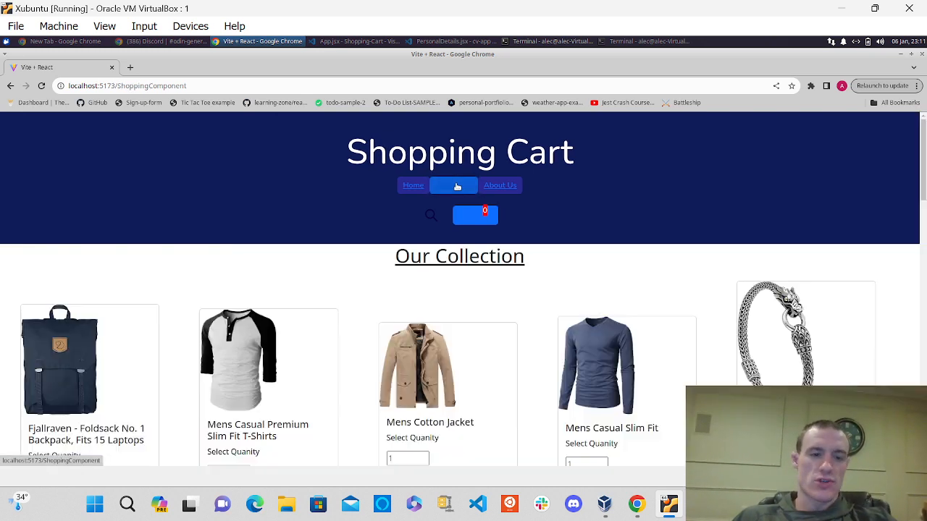
scroll(down, 3)
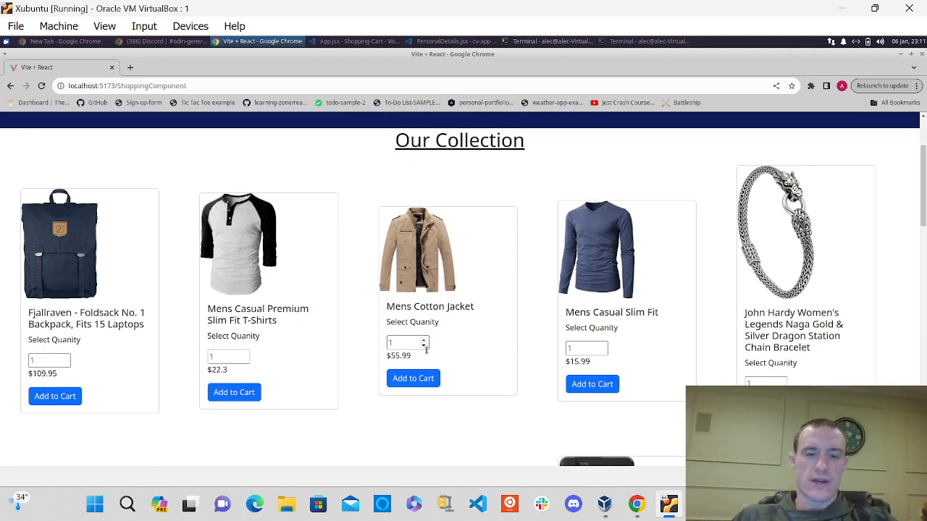
click(417, 249)
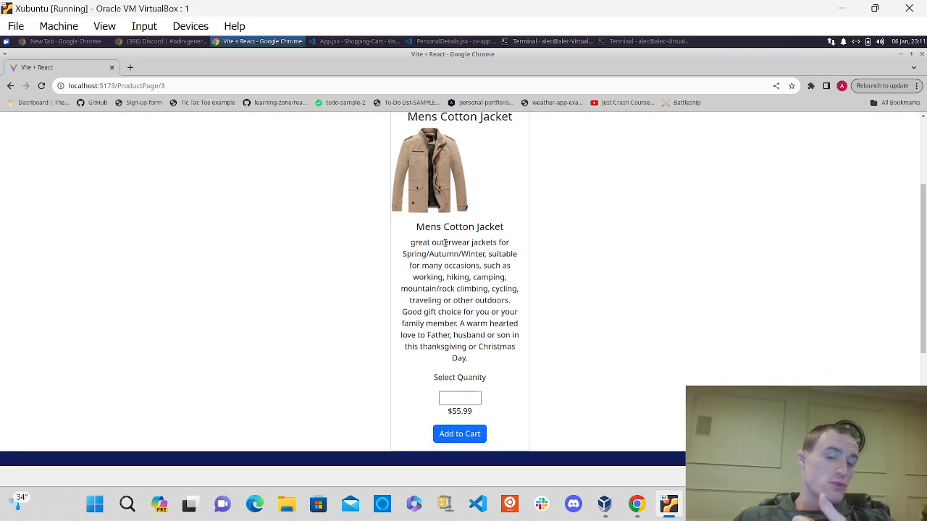
mouse_move(461, 398)
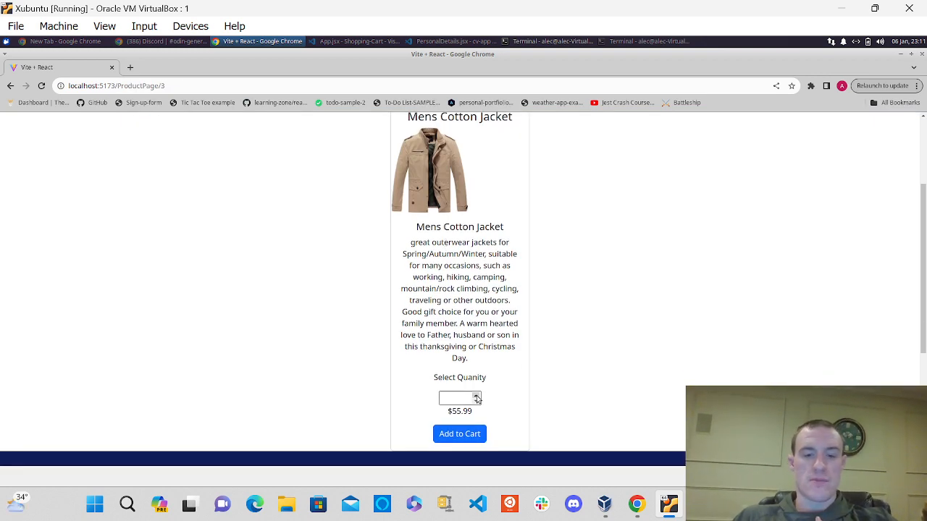
click(456, 398)
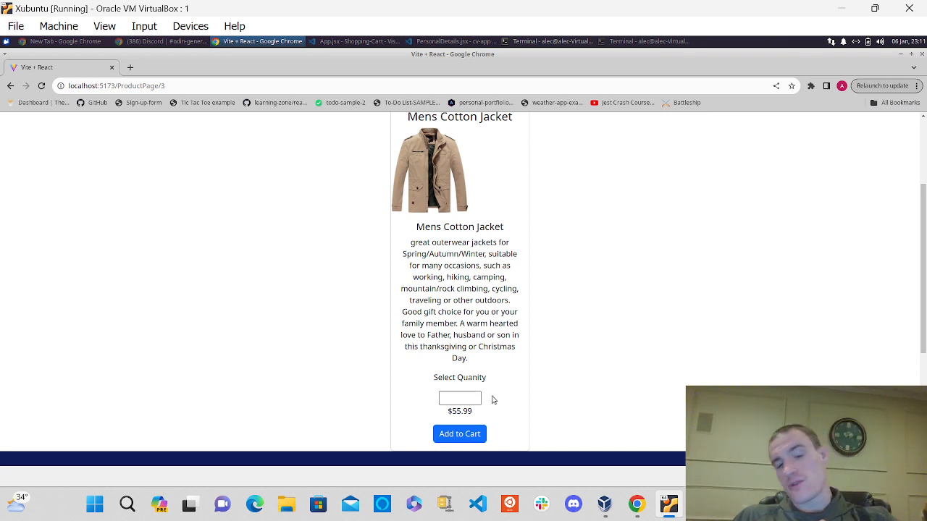
mouse_move(547, 362)
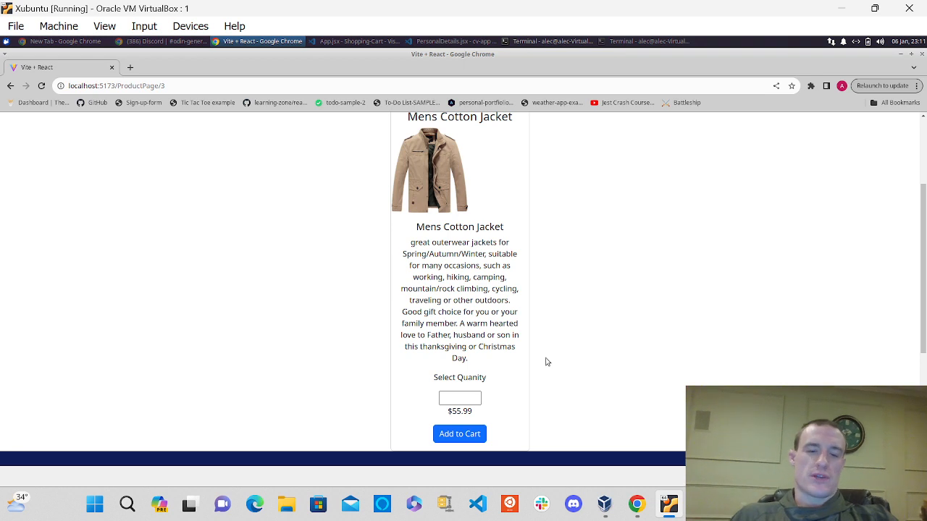
scroll(up, 3)
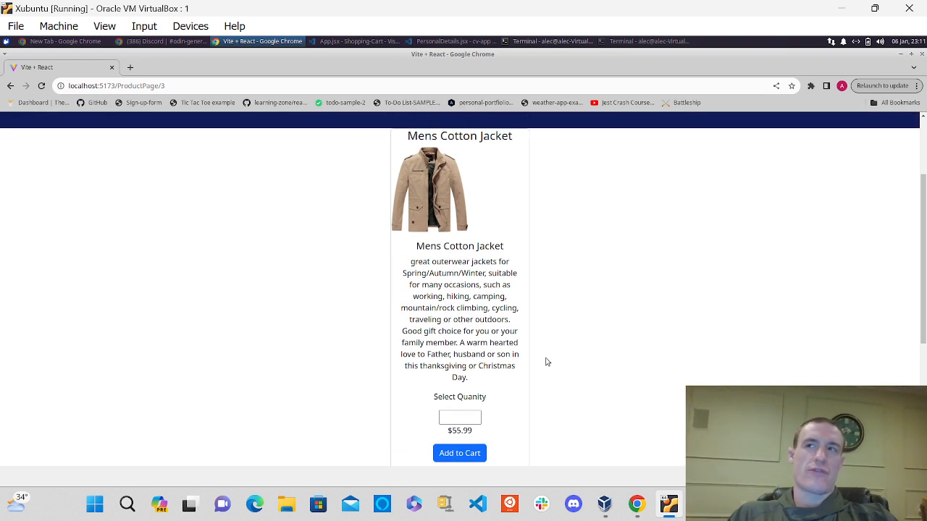
scroll(down, 3)
text(2)
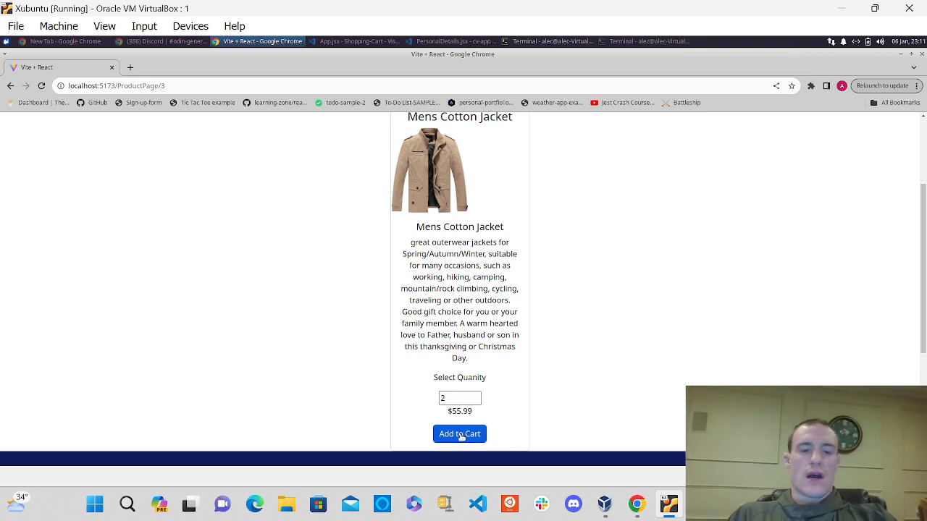
click(459, 435)
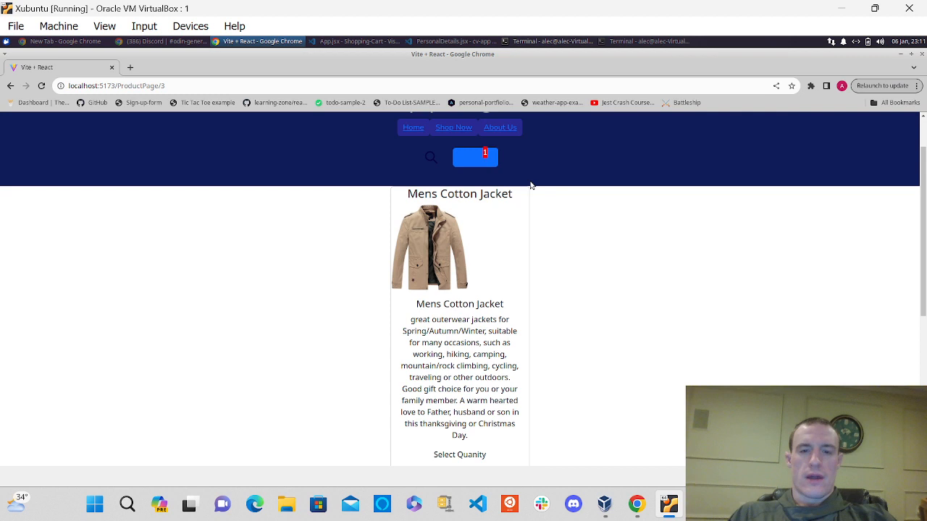
- View checkout listing the jacket at $55.99 with 111.98 total and adjust its quantity spinner
click(475, 157)
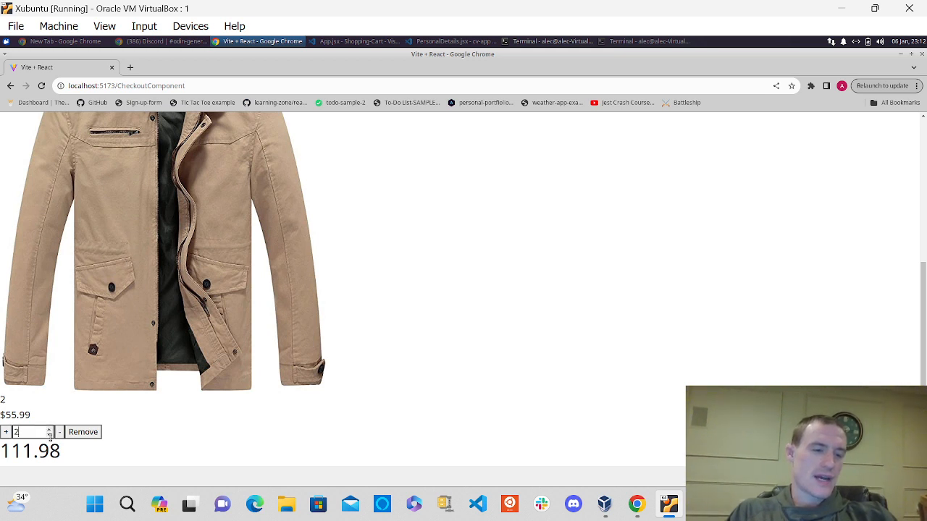
click(60, 432)
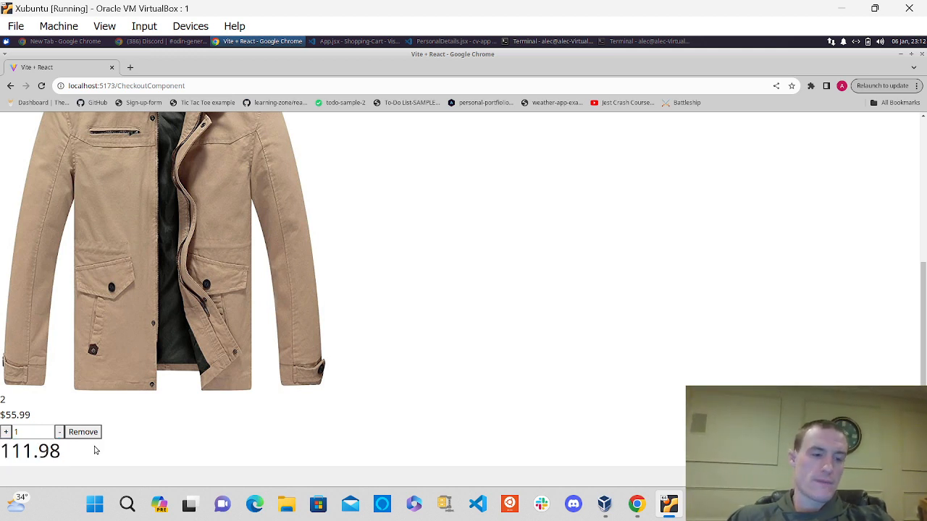
mouse_move(208, 426)
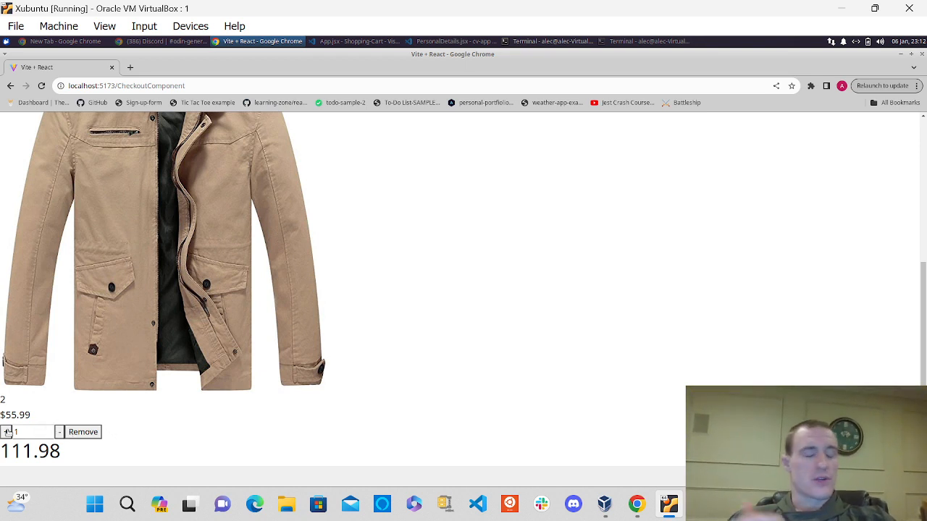
scroll(down, 3)
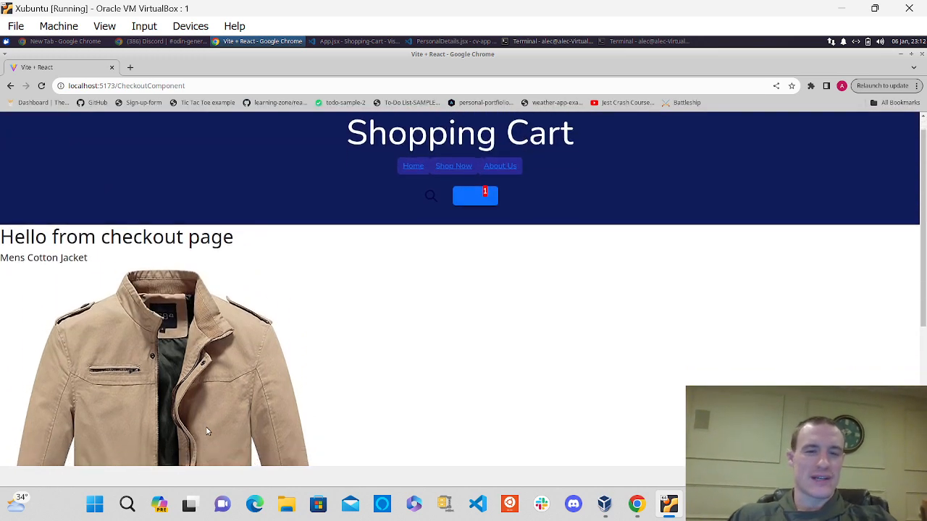
- Review the jacket's quantity and Remove button at checkout, then switch to Visual Studio Code
scroll(down, 3)
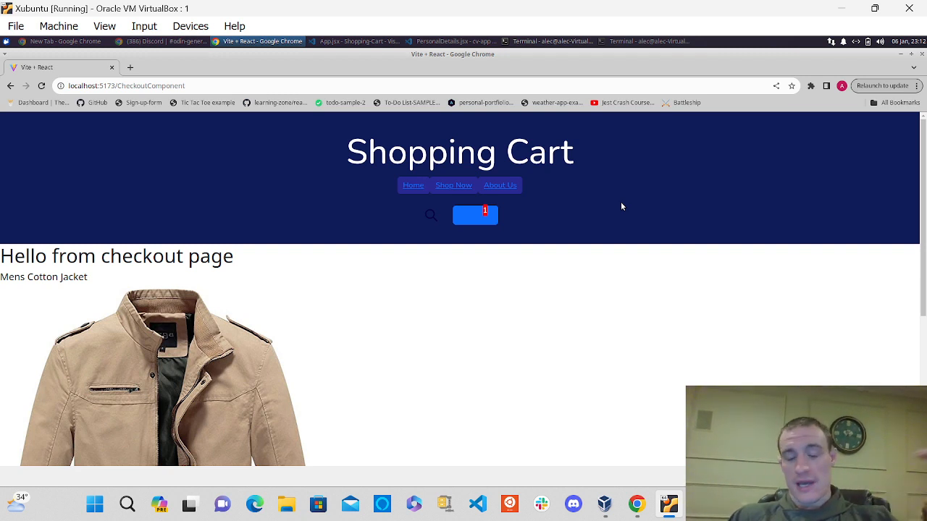
mouse_move(620, 217)
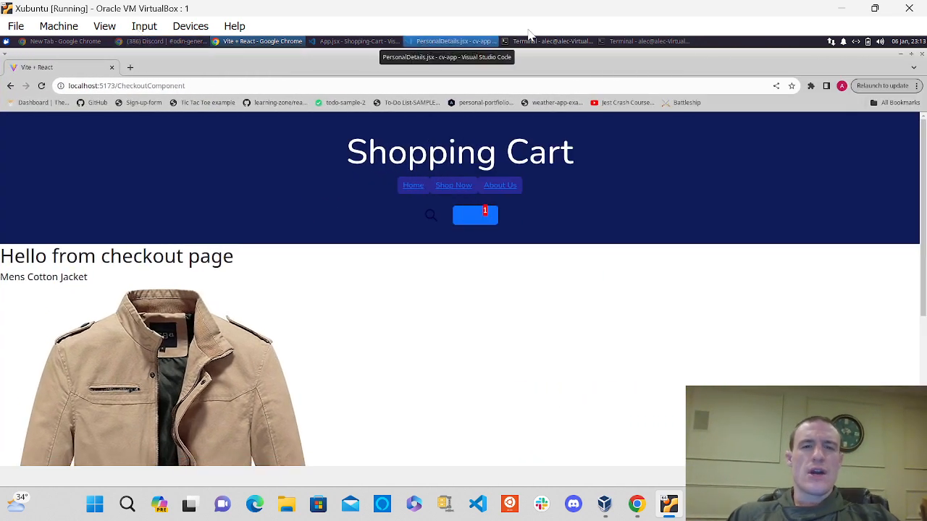
click(261, 41)
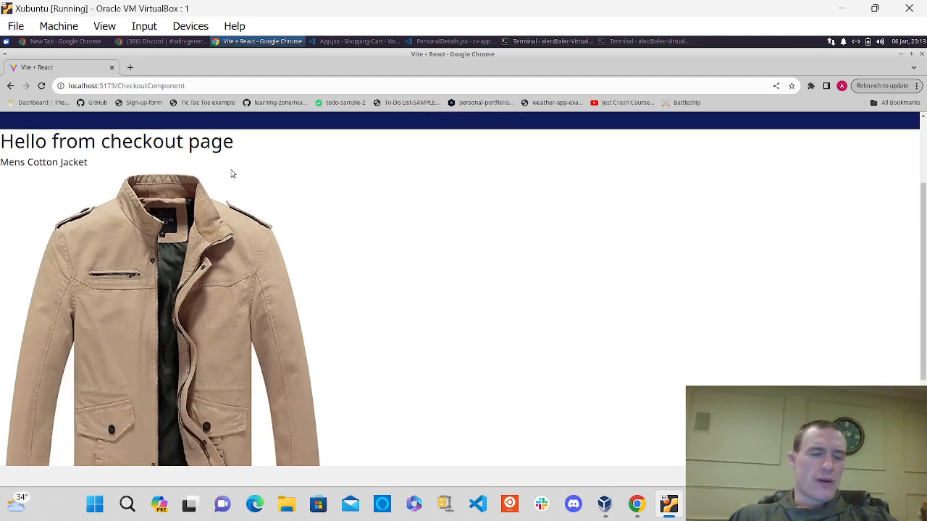
scroll(down, 3)
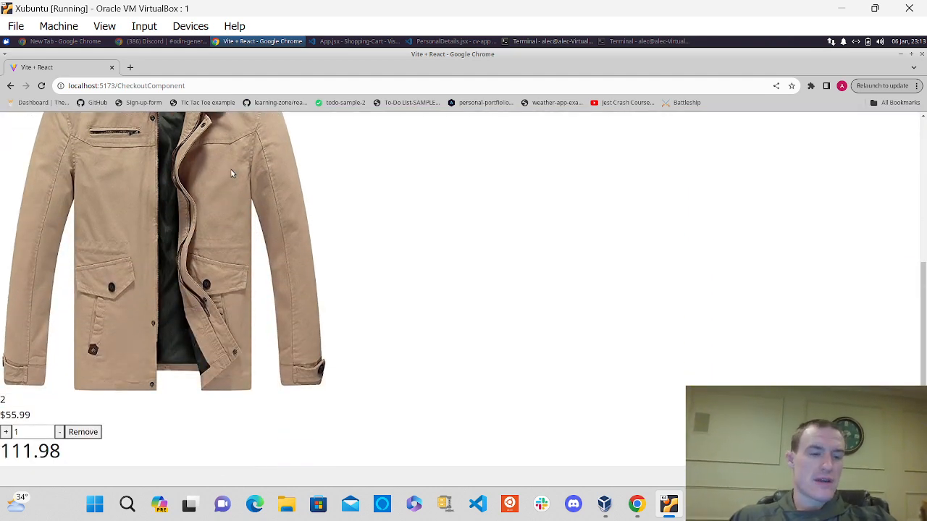
click(355, 40)
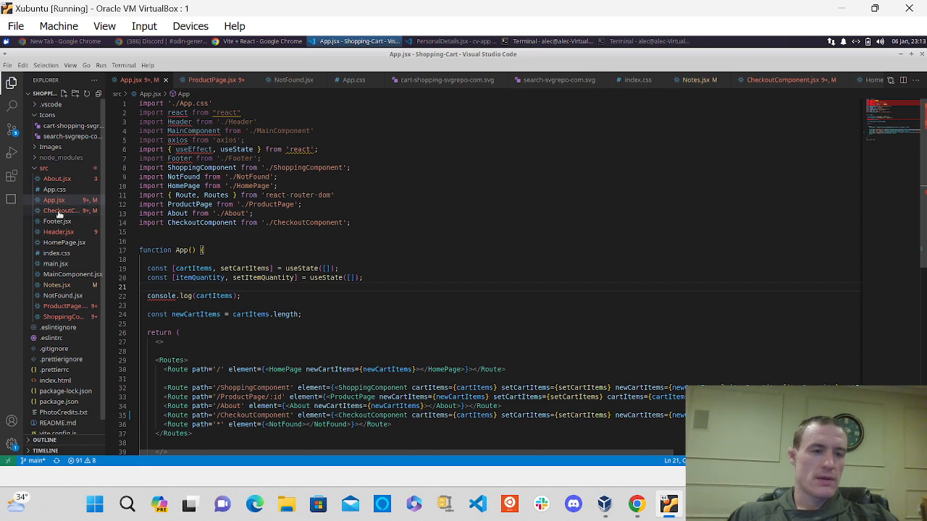
- Show CheckoutComponent.jsx's Remove onClick and the handleDelete function filtering the item out
click(785, 79)
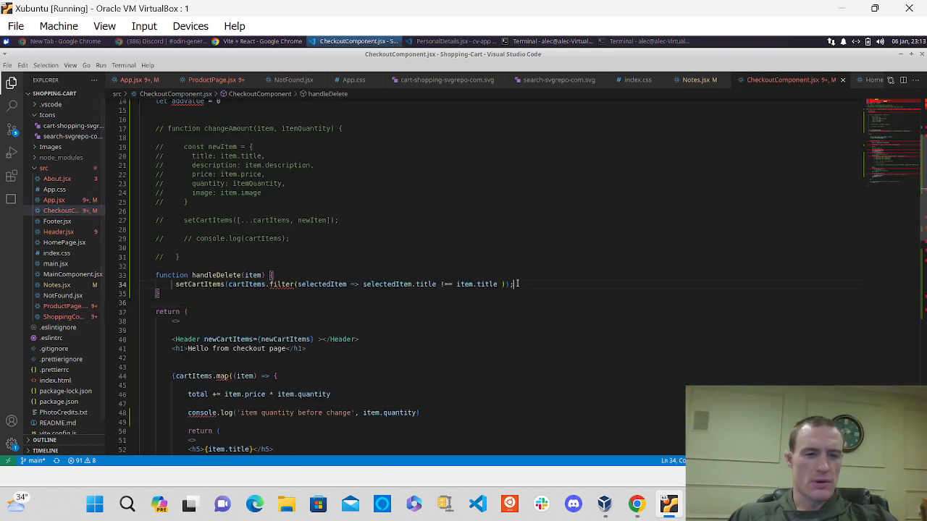
scroll(down, 3)
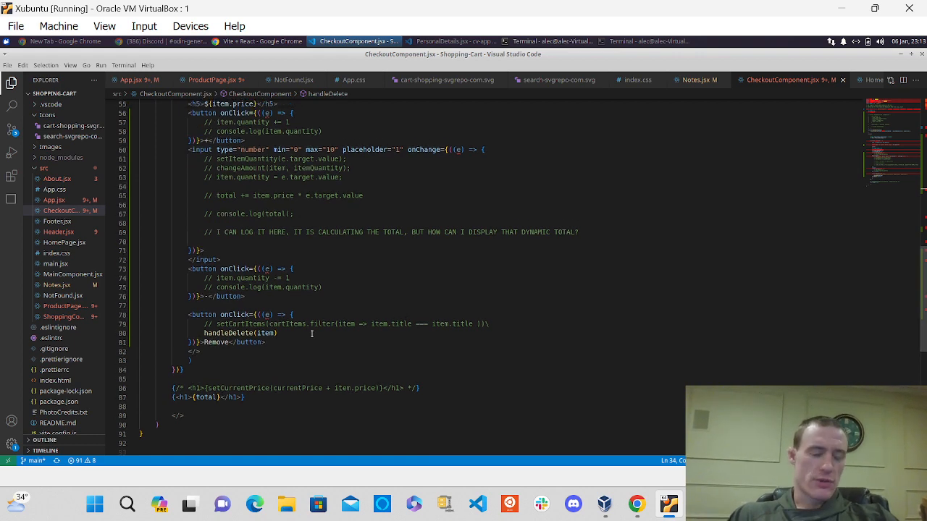
scroll(up, 3)
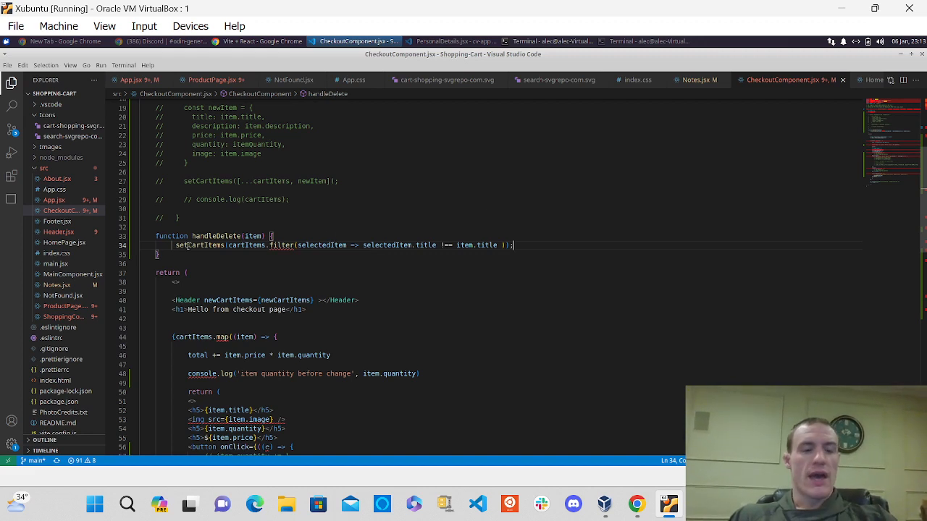
mouse_move(353, 245)
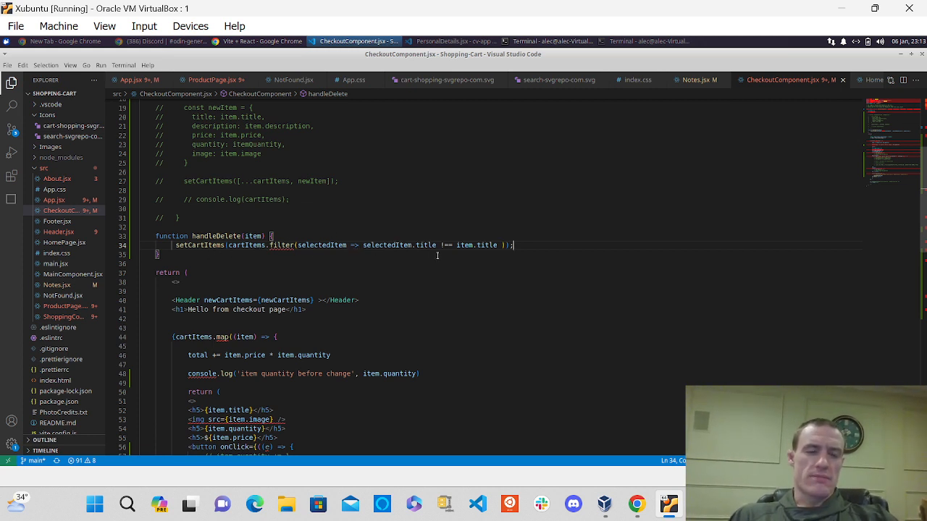
mouse_move(510, 263)
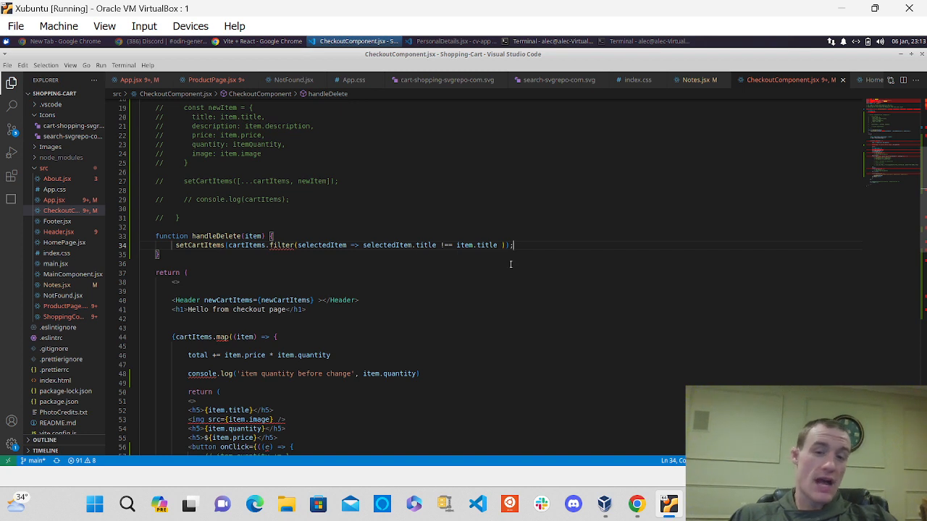